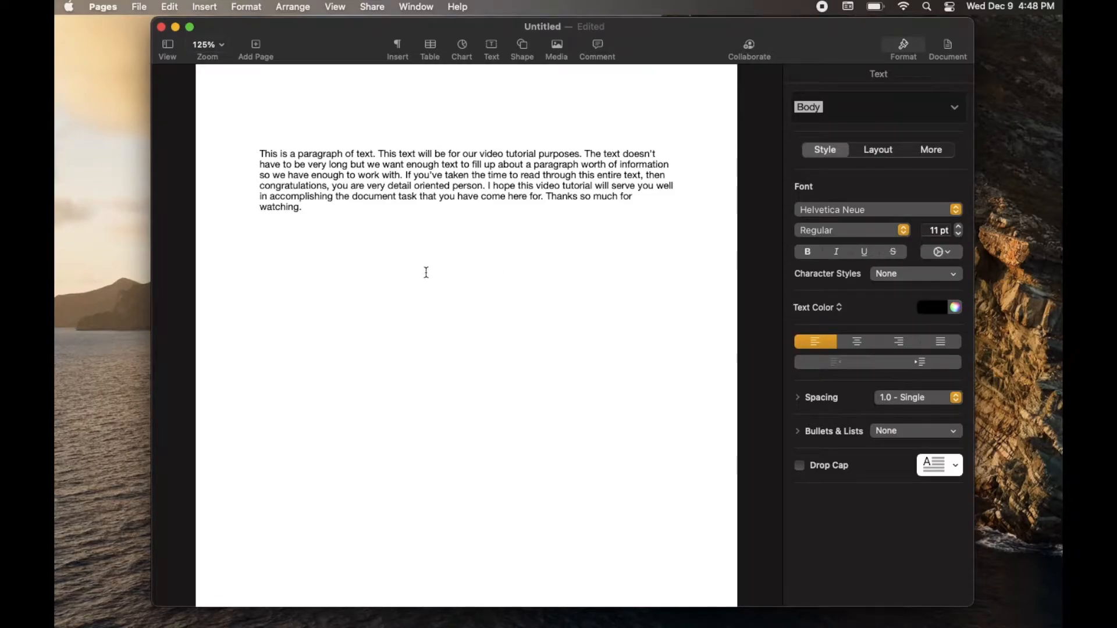
{"action": "mouse_move", "coordinate": [285, 270]}
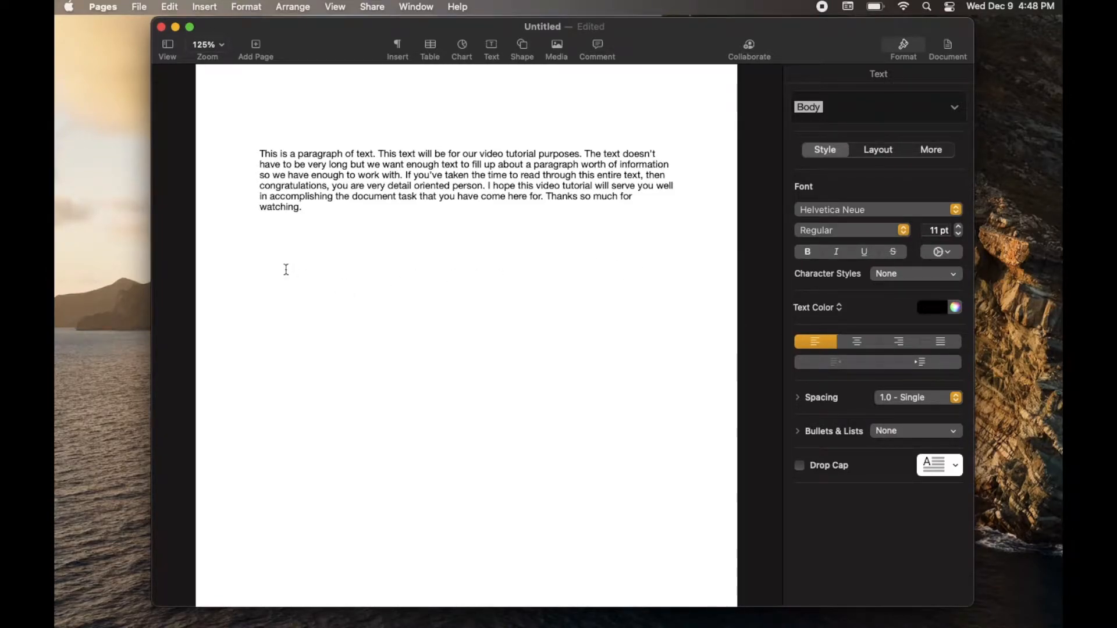
Open the File menu and hover over Export To to show the export formats
{"action": "left_click", "coordinate": [260, 248]}
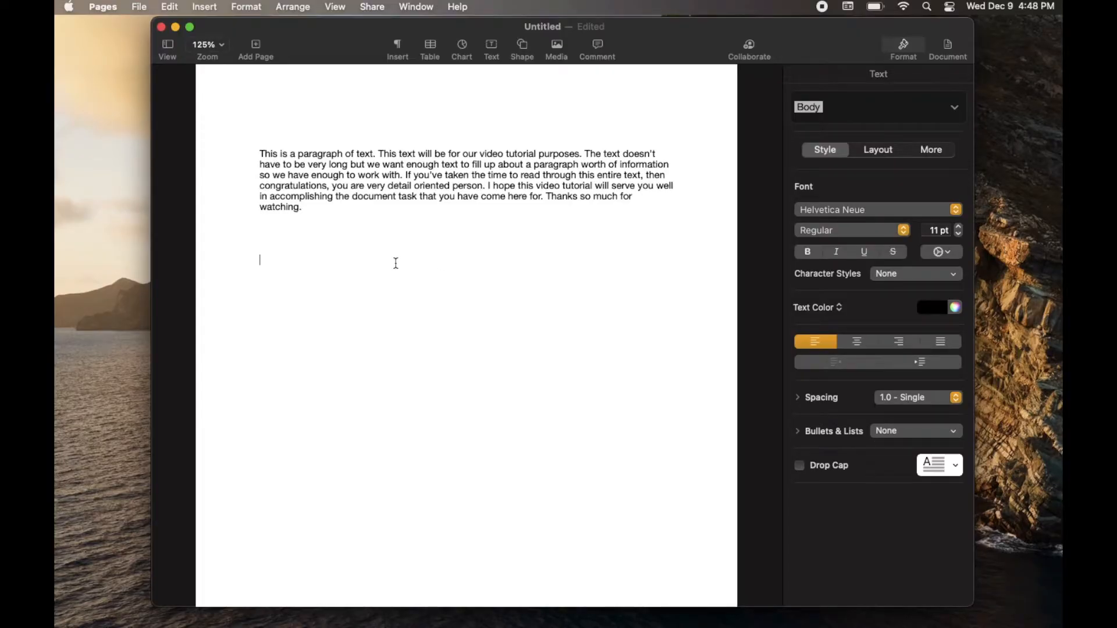
{"action": "mouse_move", "coordinate": [419, 199]}
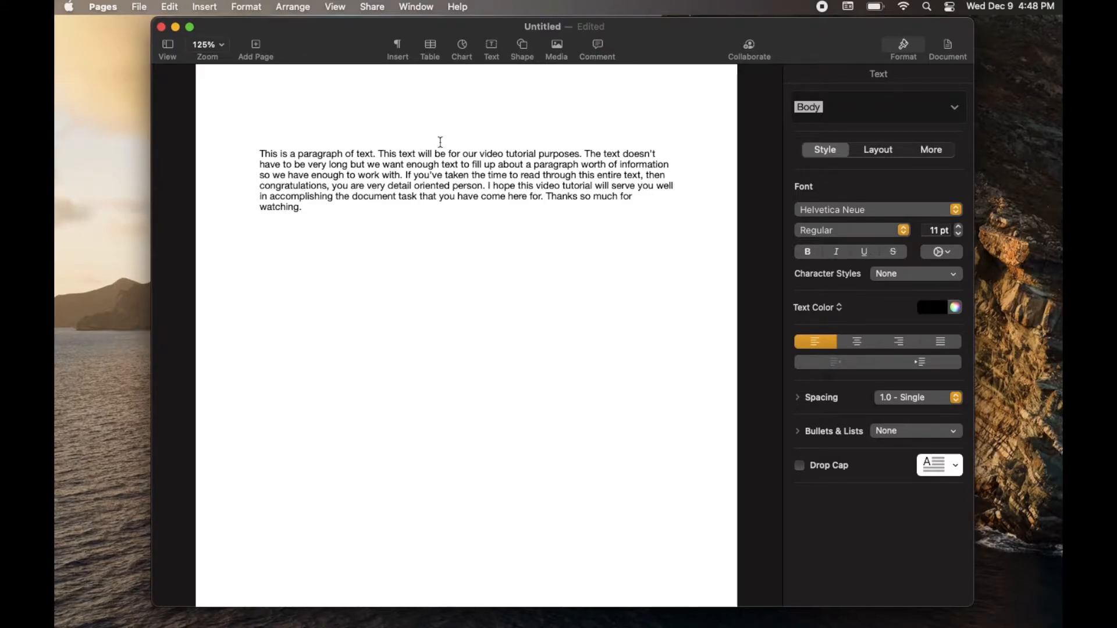
{"action": "left_click", "coordinate": [260, 260]}
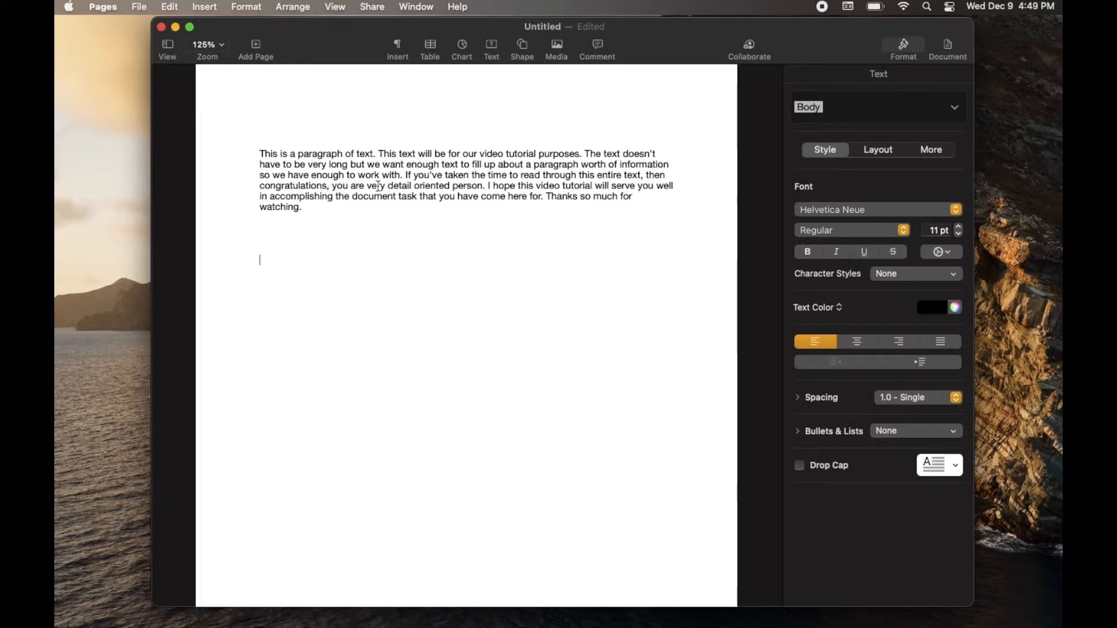
{"action": "left_click", "coordinate": [429, 44]}
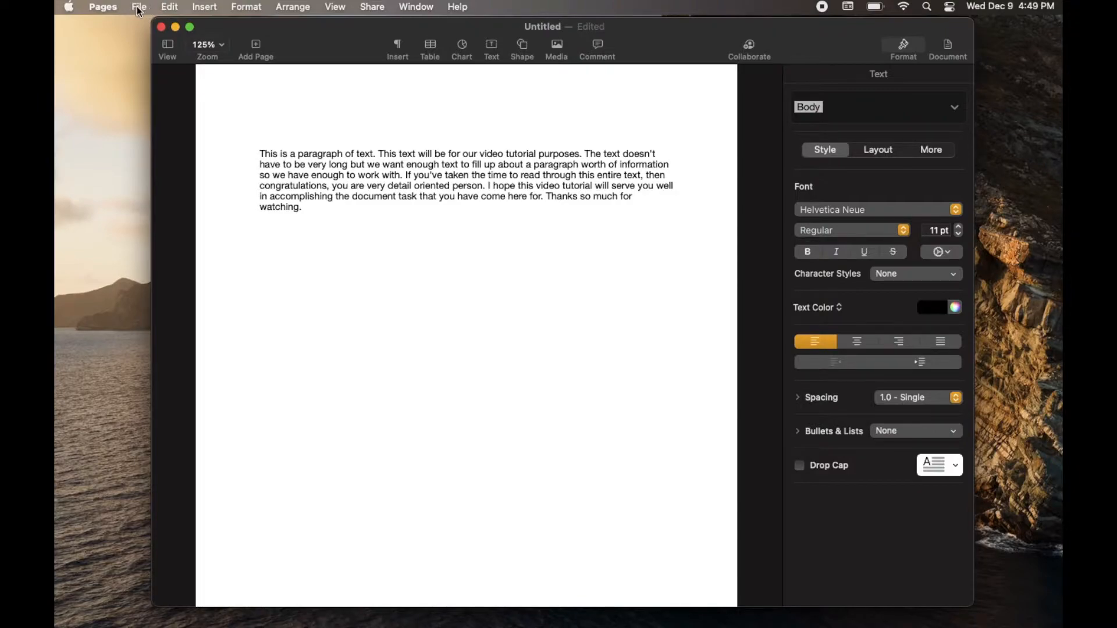
{"action": "left_click", "coordinate": [139, 6]}
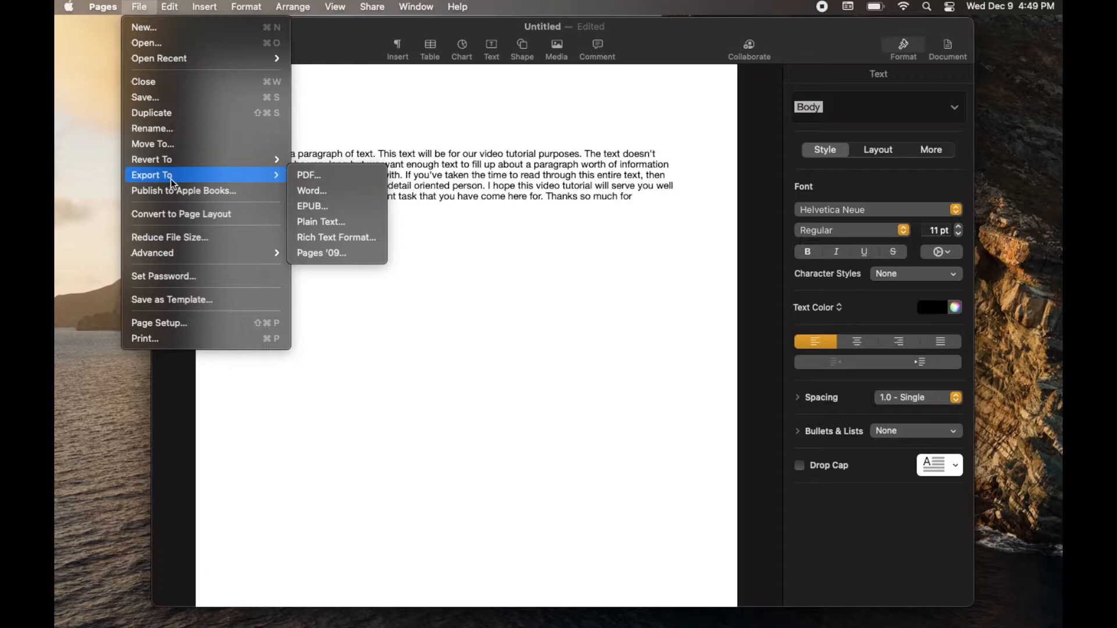
{"action": "mouse_move", "coordinate": [204, 184]}
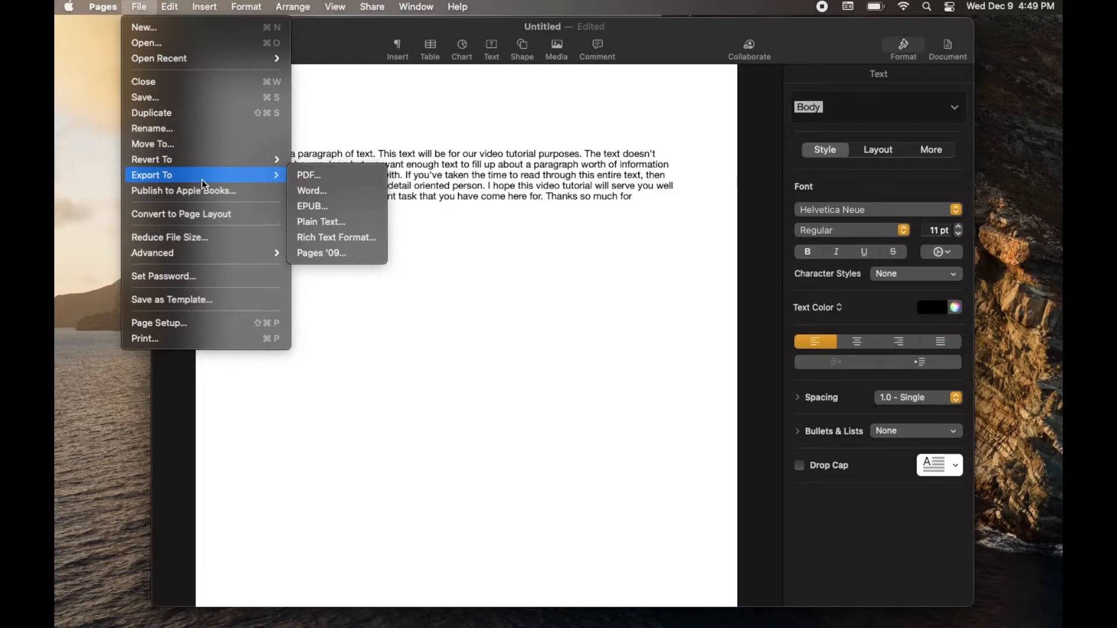
{"action": "mouse_move", "coordinate": [261, 183]}
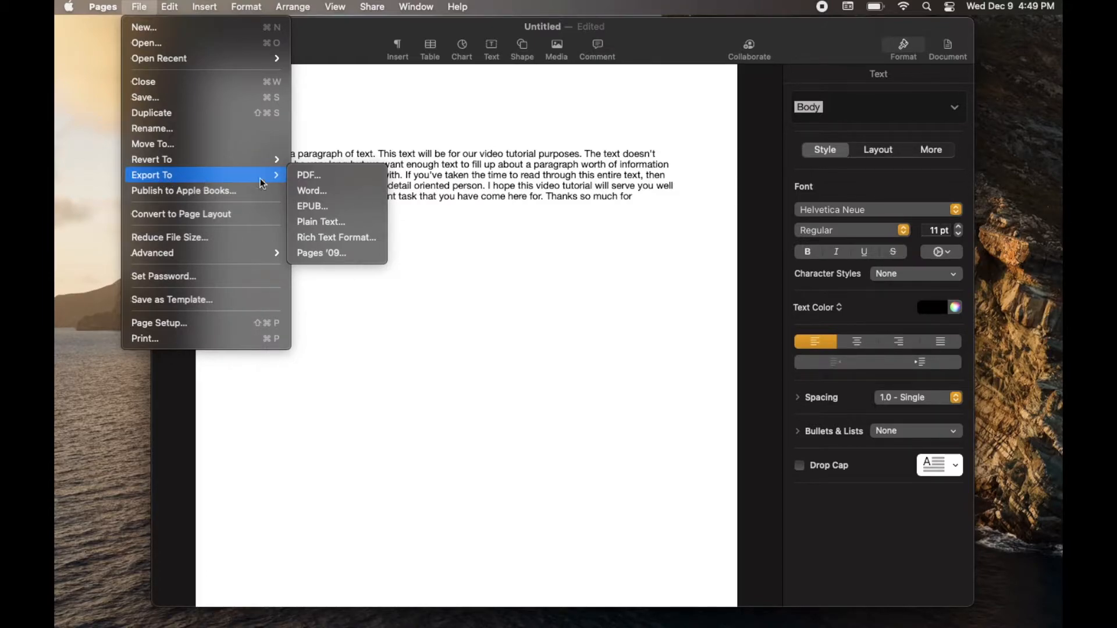
{"action": "mouse_move", "coordinate": [337, 237]}
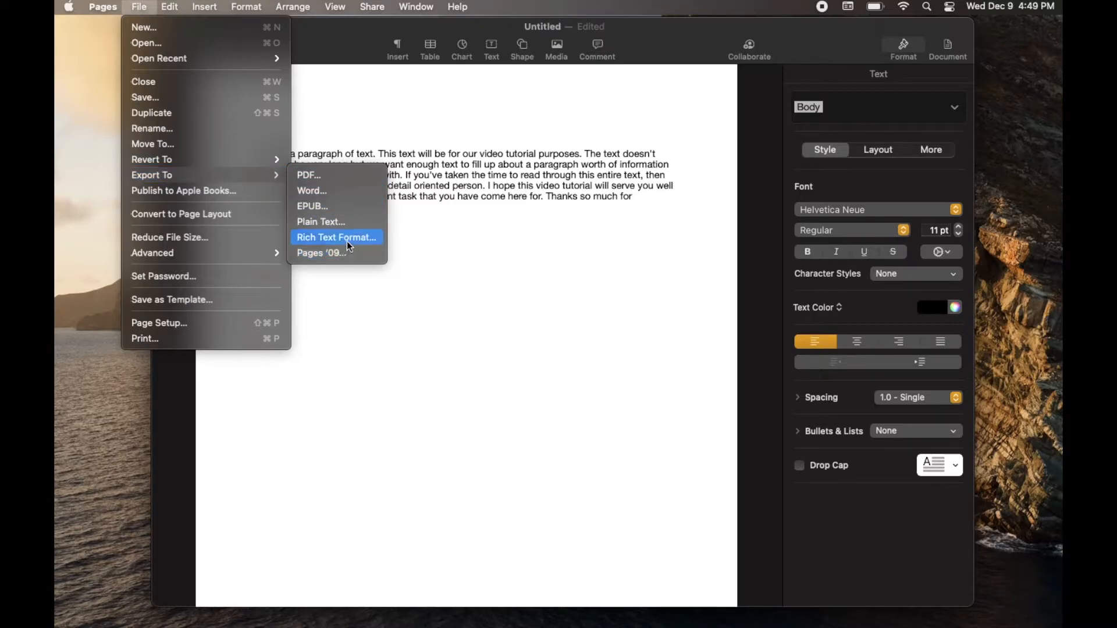
{"action": "mouse_move", "coordinate": [311, 190]}
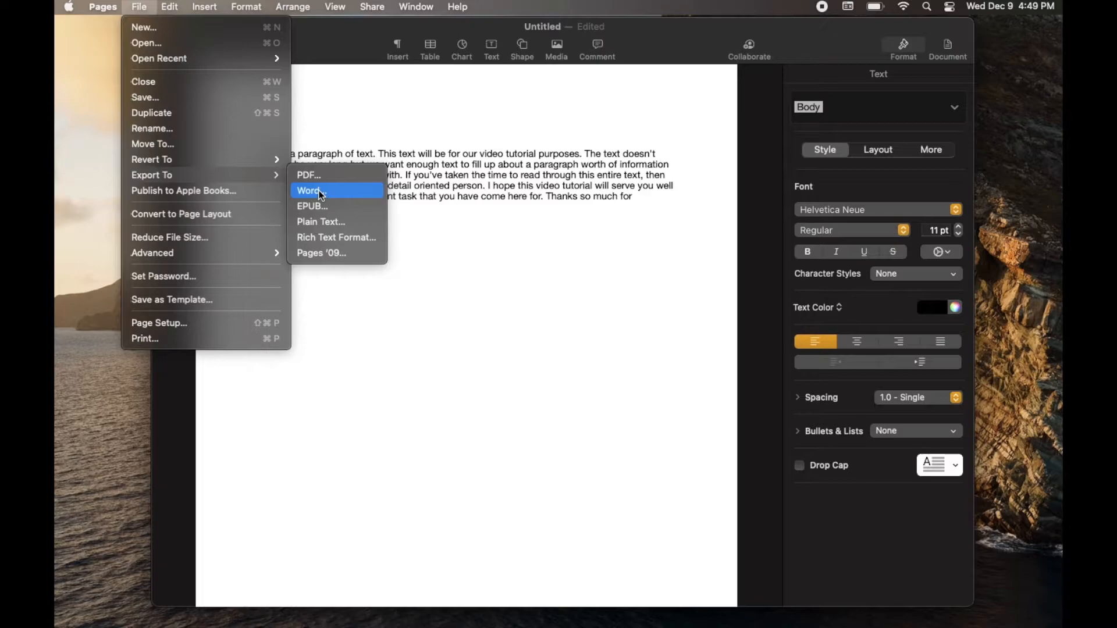
Choose Word from the Export To submenu to open the Word export dialog
{"action": "left_click", "coordinate": [310, 190]}
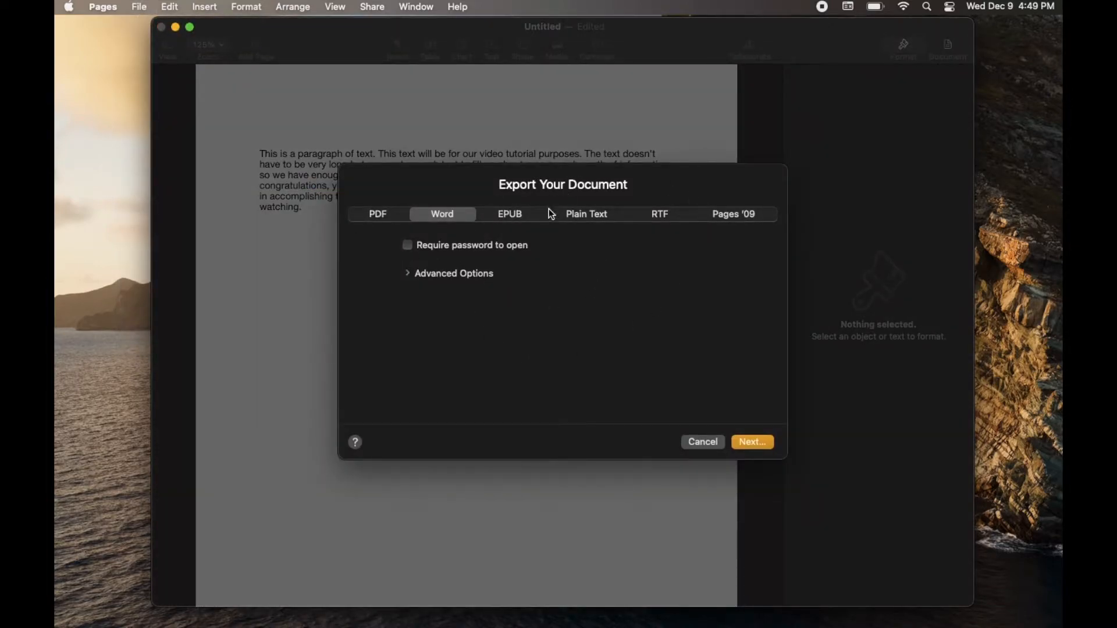
{"action": "mouse_move", "coordinate": [431, 198]}
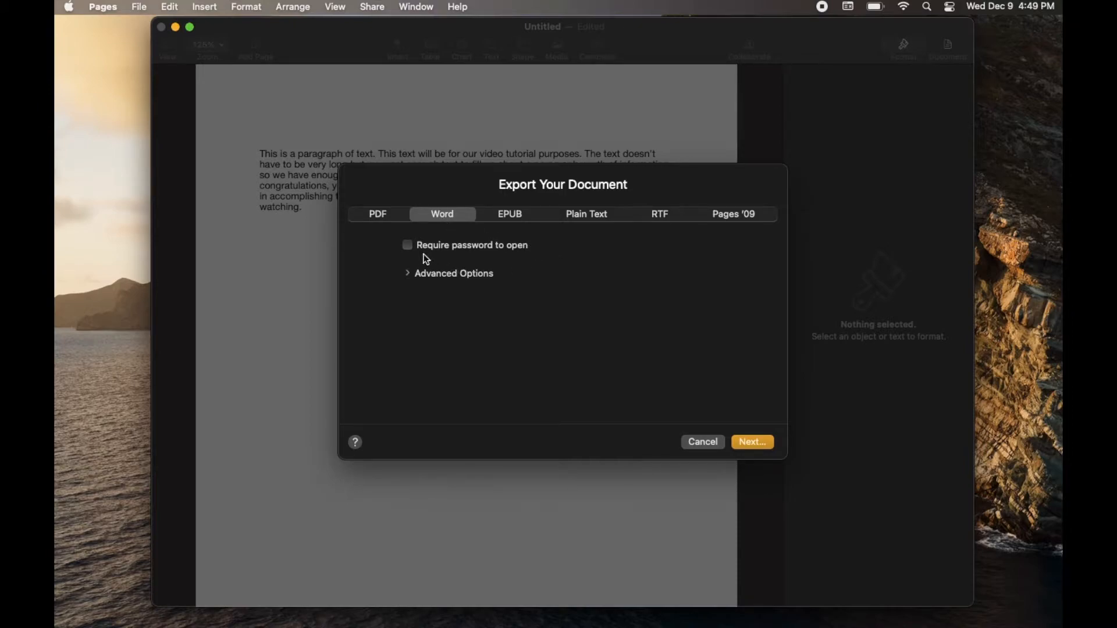
{"action": "mouse_move", "coordinate": [723, 358]}
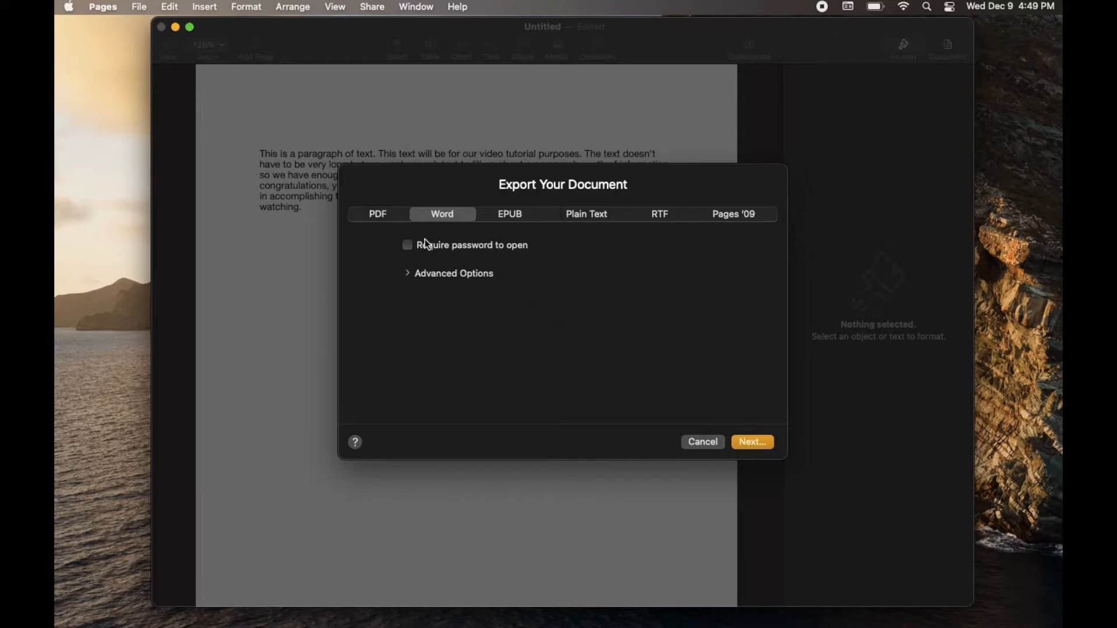
{"action": "mouse_move", "coordinate": [489, 249]}
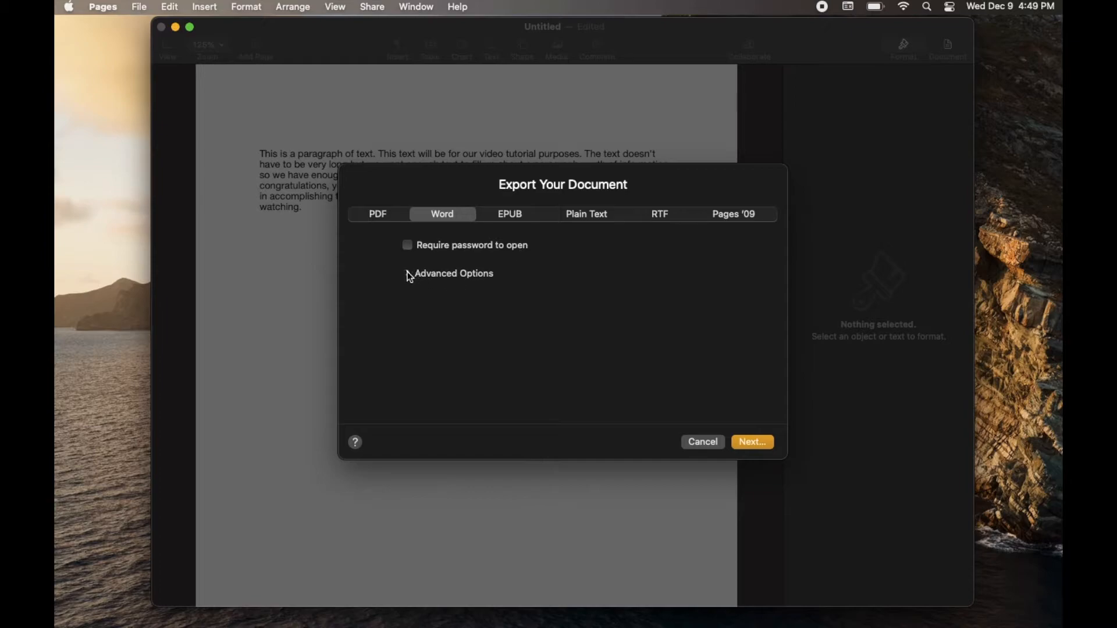
Expand Advanced Options and keep .docx as the Word file format
{"action": "left_click", "coordinate": [452, 273]}
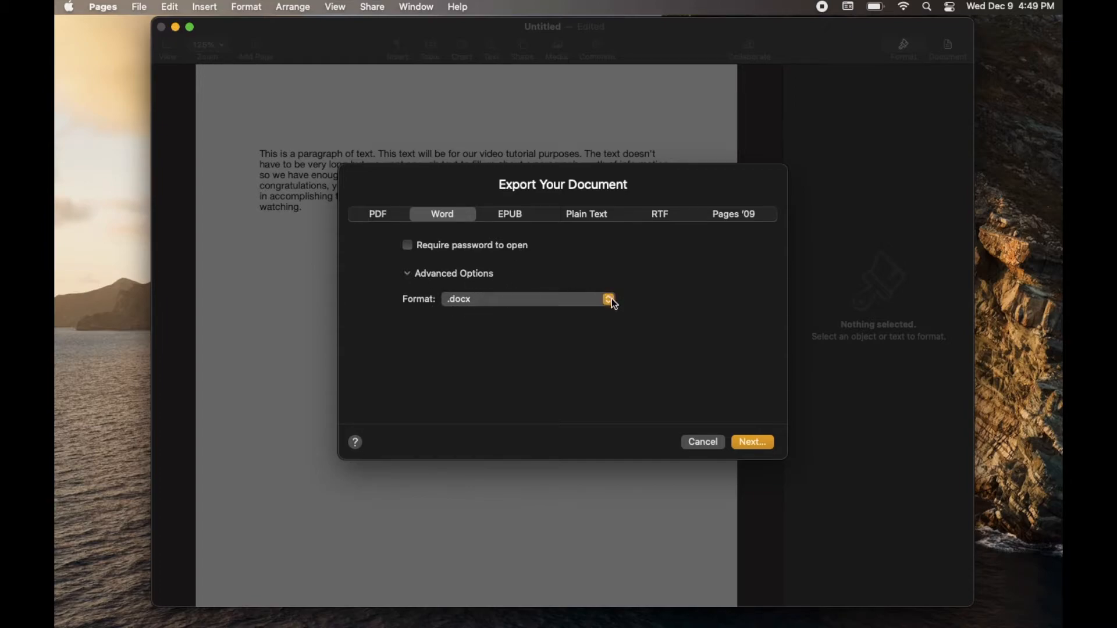
{"action": "left_click", "coordinate": [607, 299]}
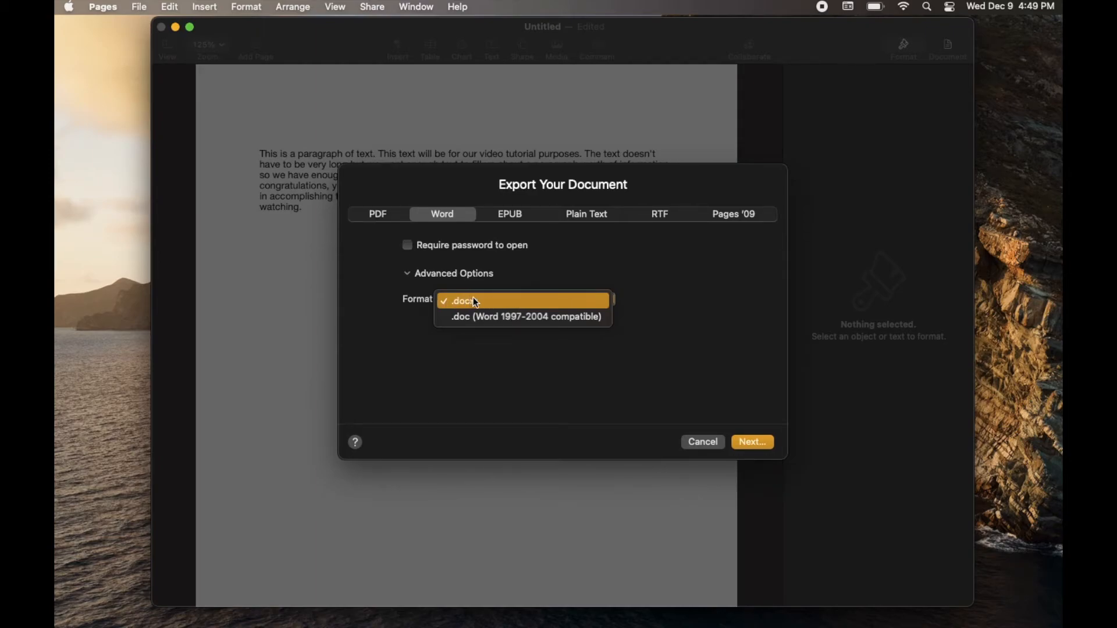
{"action": "left_click", "coordinate": [459, 300]}
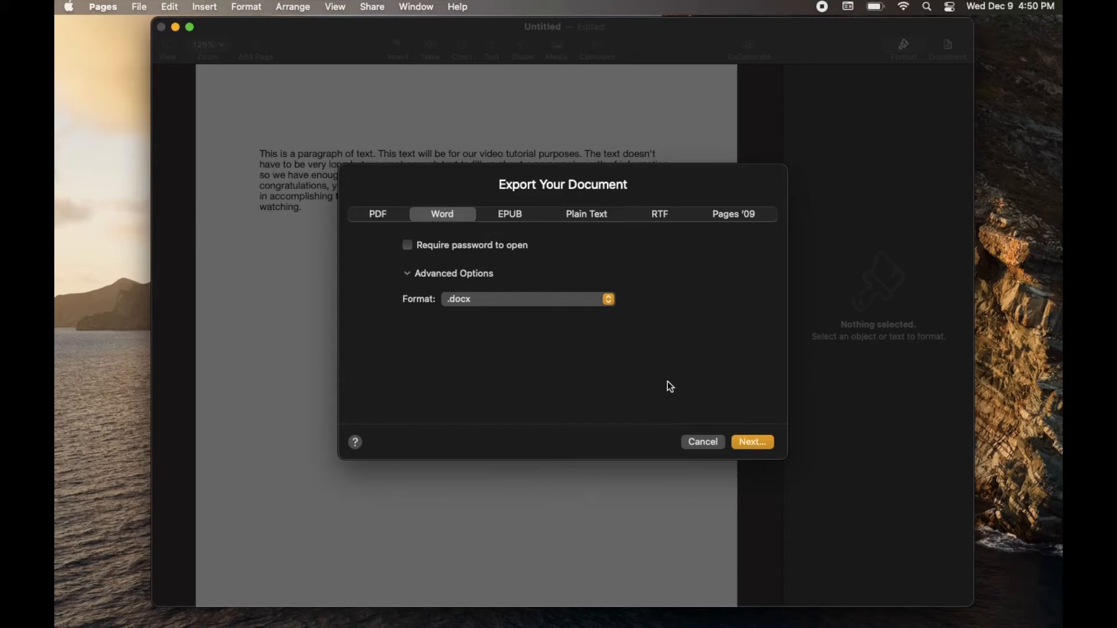
{"action": "mouse_move", "coordinate": [639, 332]}
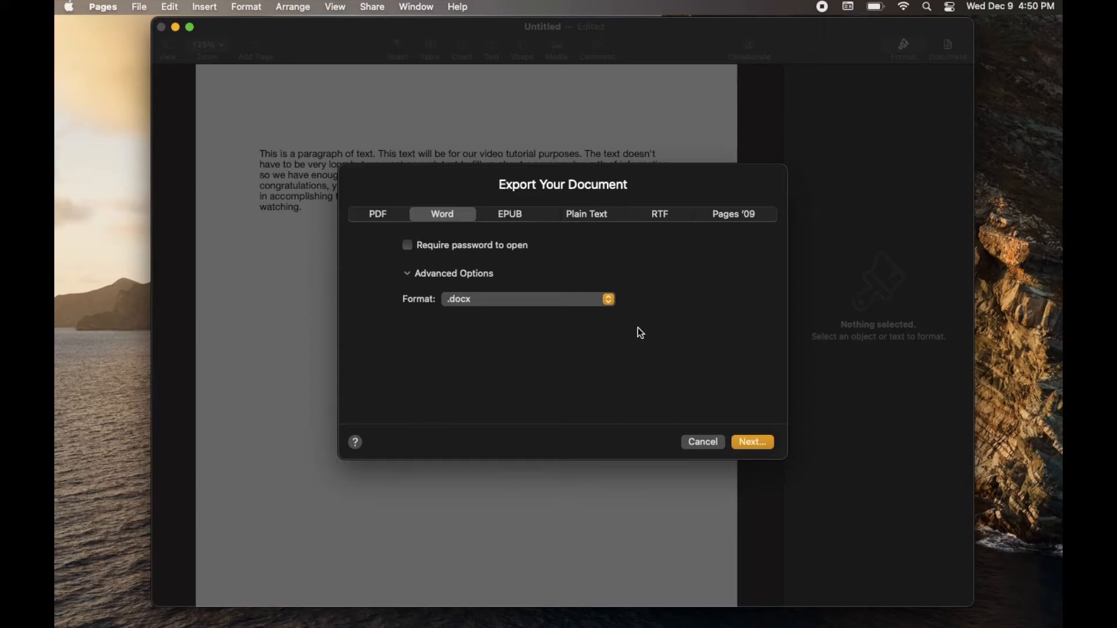
{"action": "mouse_move", "coordinate": [639, 335]}
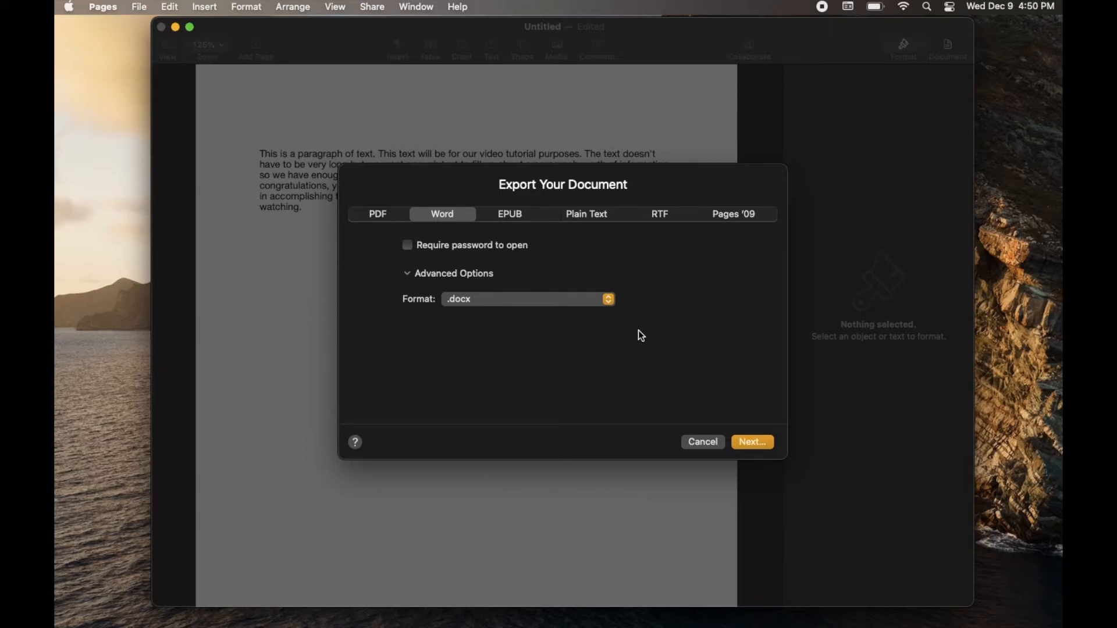
{"action": "mouse_move", "coordinate": [675, 344]}
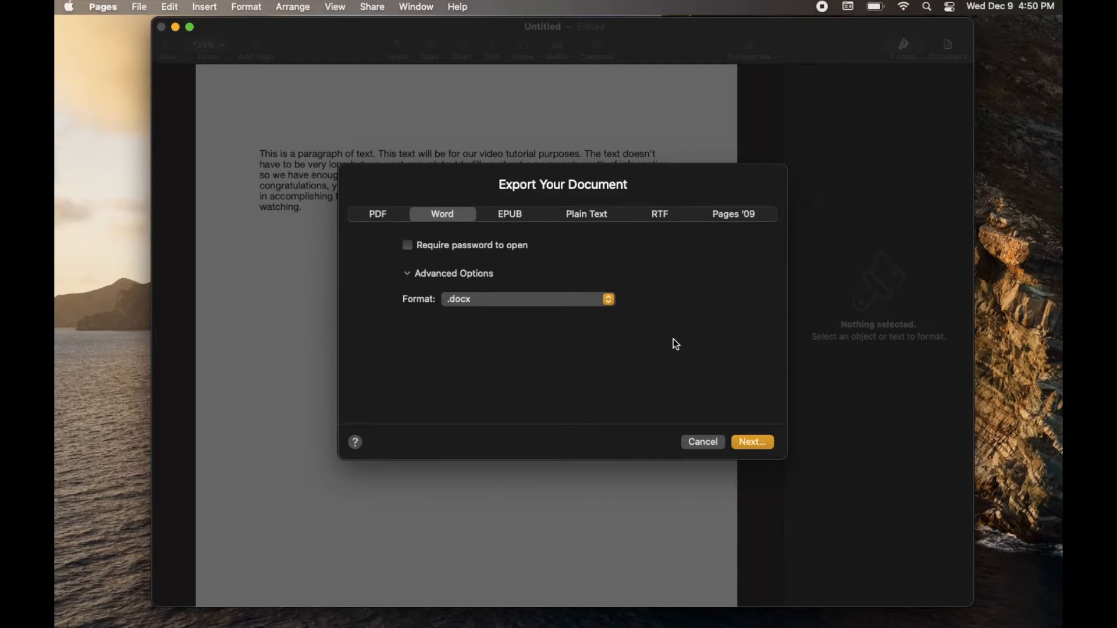
{"action": "mouse_move", "coordinate": [675, 352]}
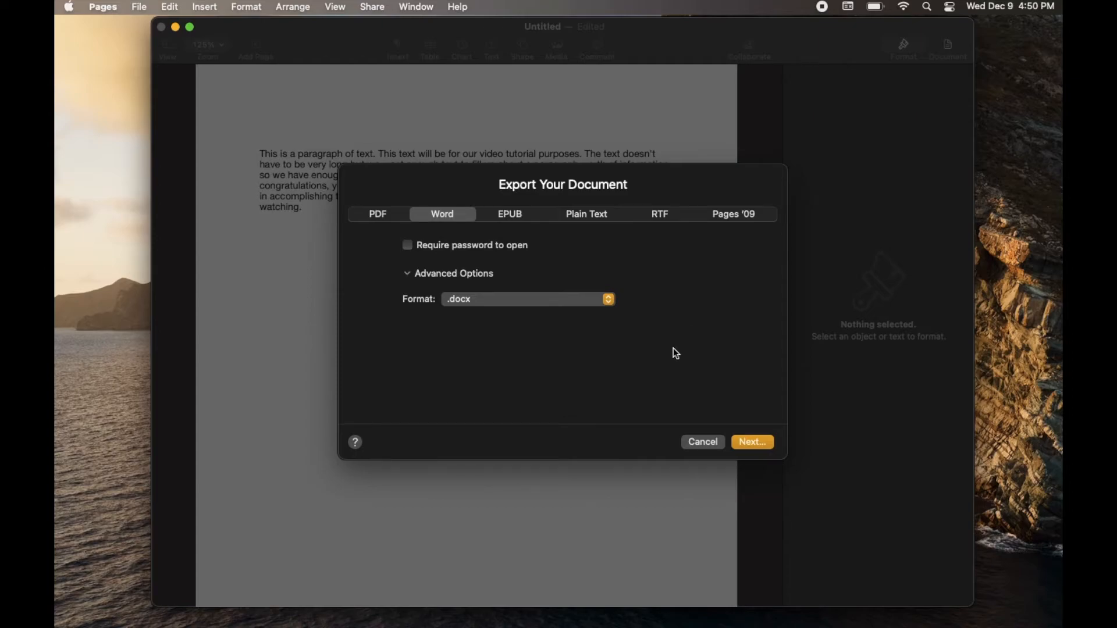
{"action": "mouse_move", "coordinate": [615, 380]}
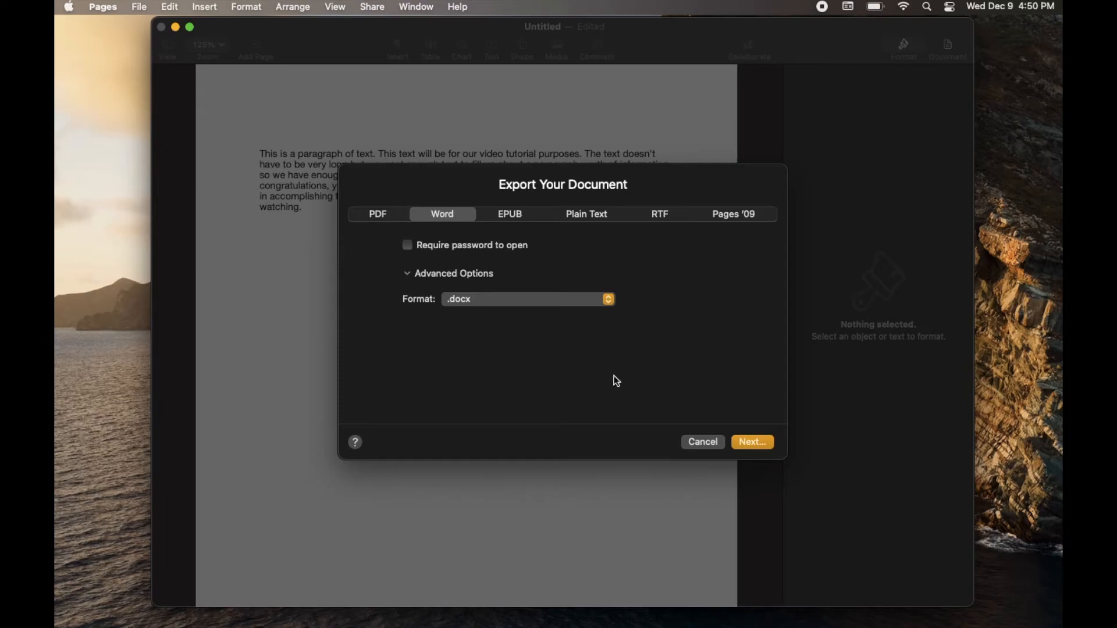
{"action": "mouse_move", "coordinate": [245, 349]}
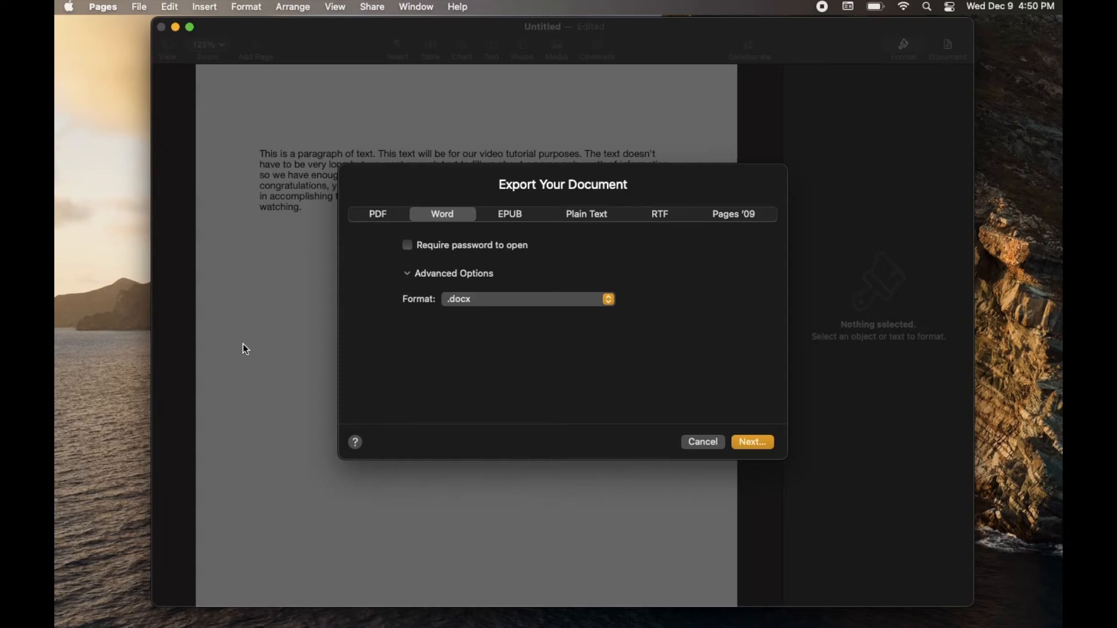
{"action": "mouse_move", "coordinate": [276, 281]}
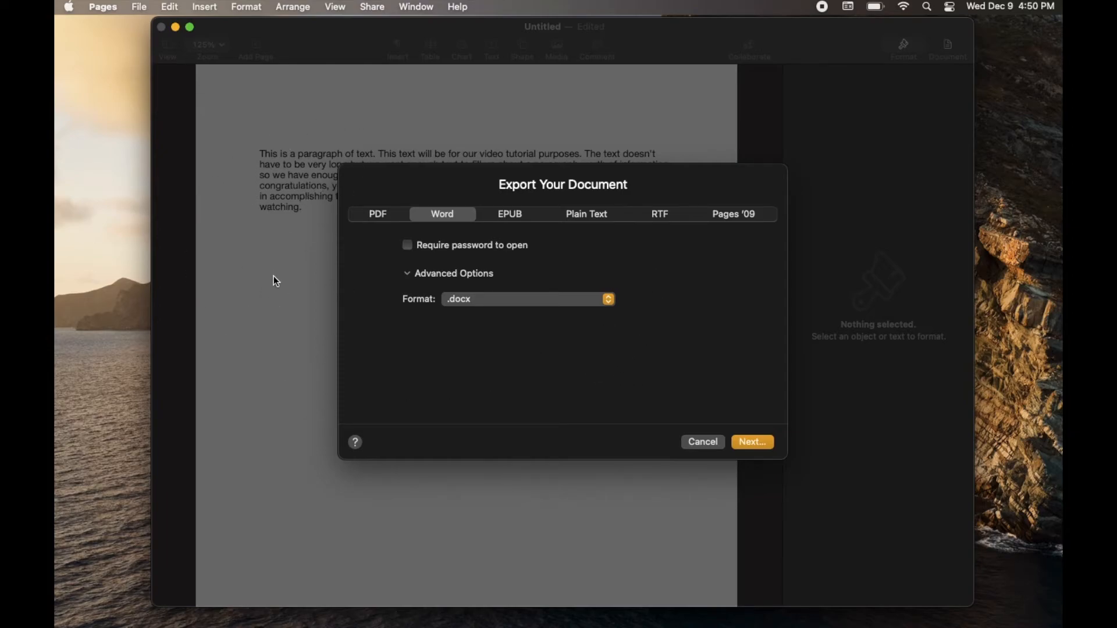
{"action": "mouse_move", "coordinate": [585, 254]}
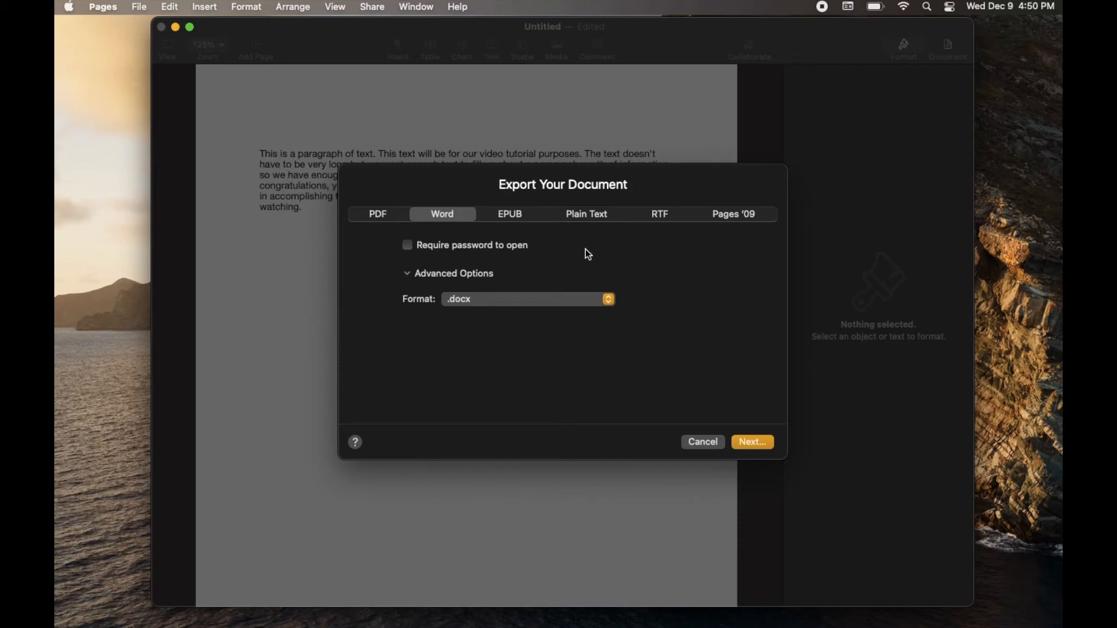
{"action": "mouse_move", "coordinate": [425, 304]}
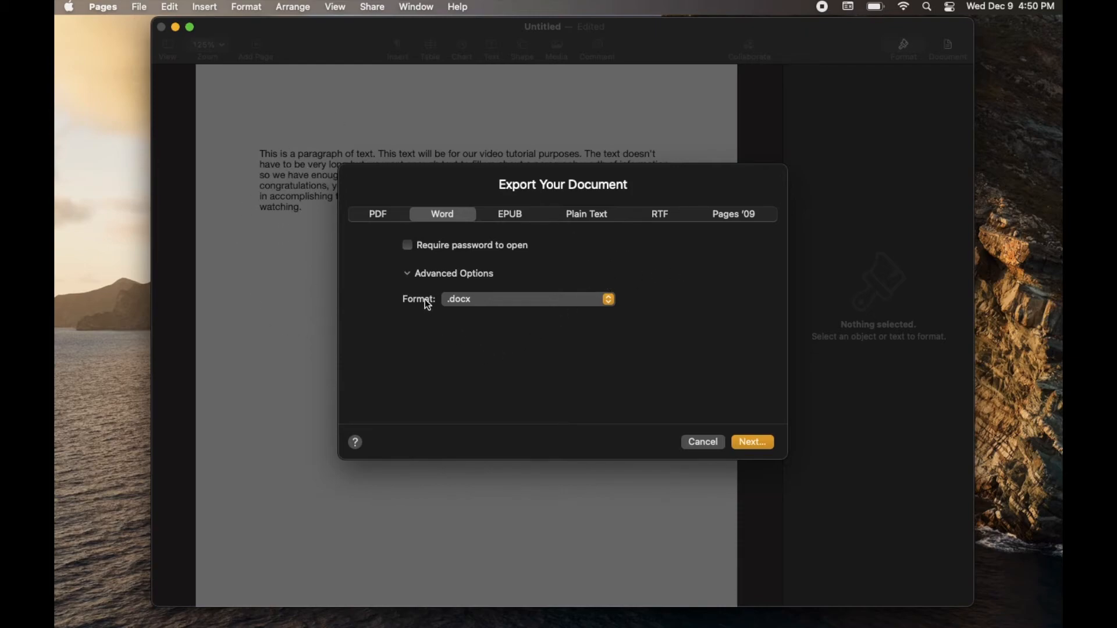
{"action": "mouse_move", "coordinate": [463, 298]}
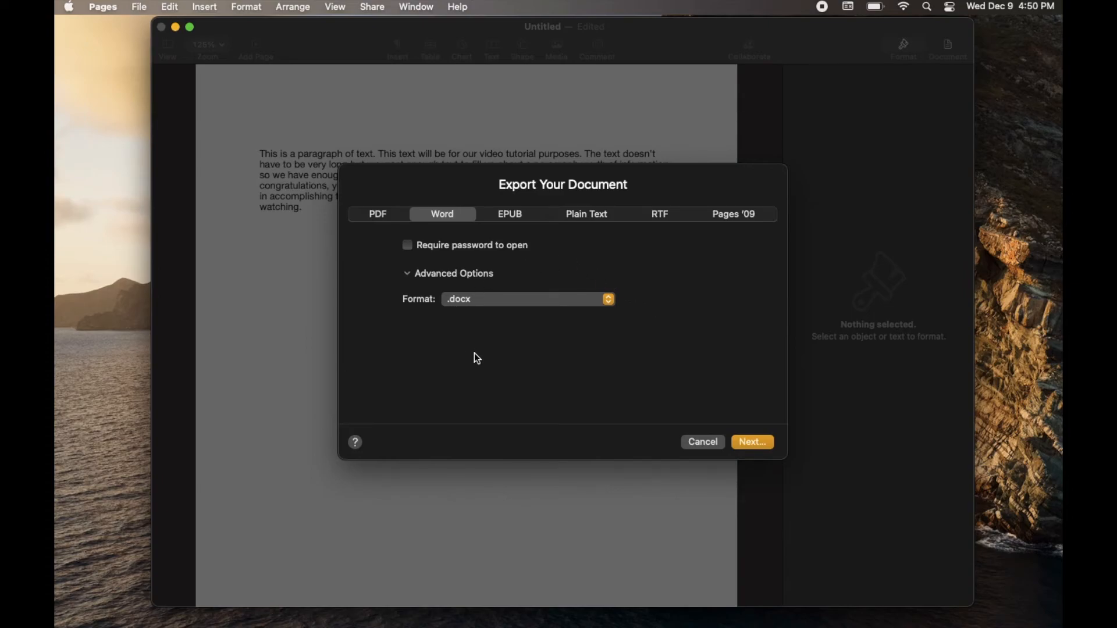
{"action": "mouse_move", "coordinate": [261, 288]}
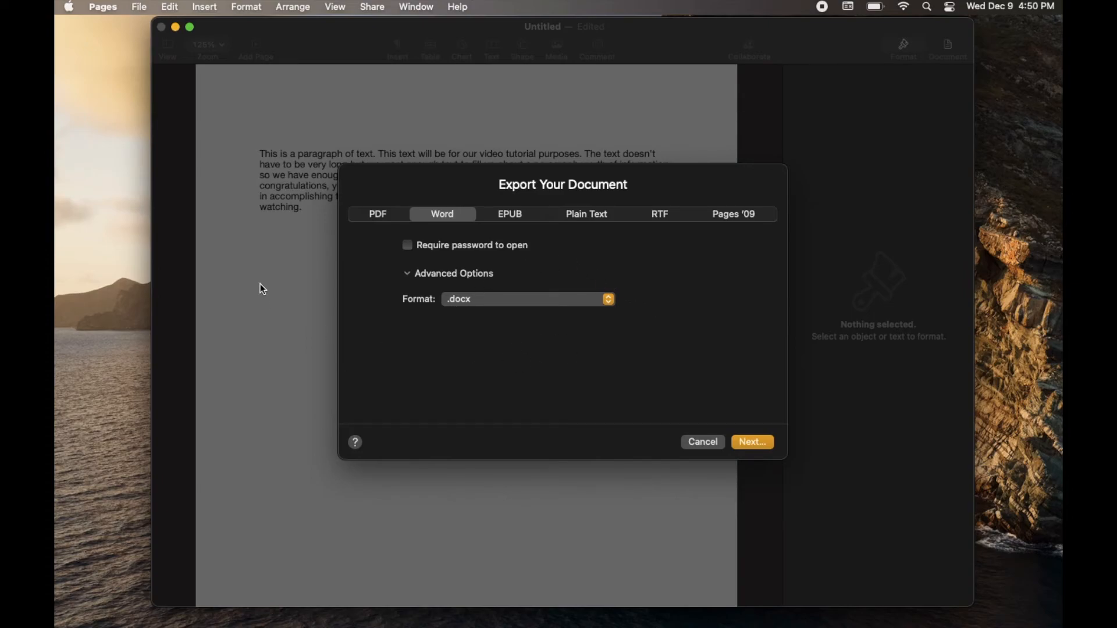
{"action": "mouse_move", "coordinate": [516, 350]}
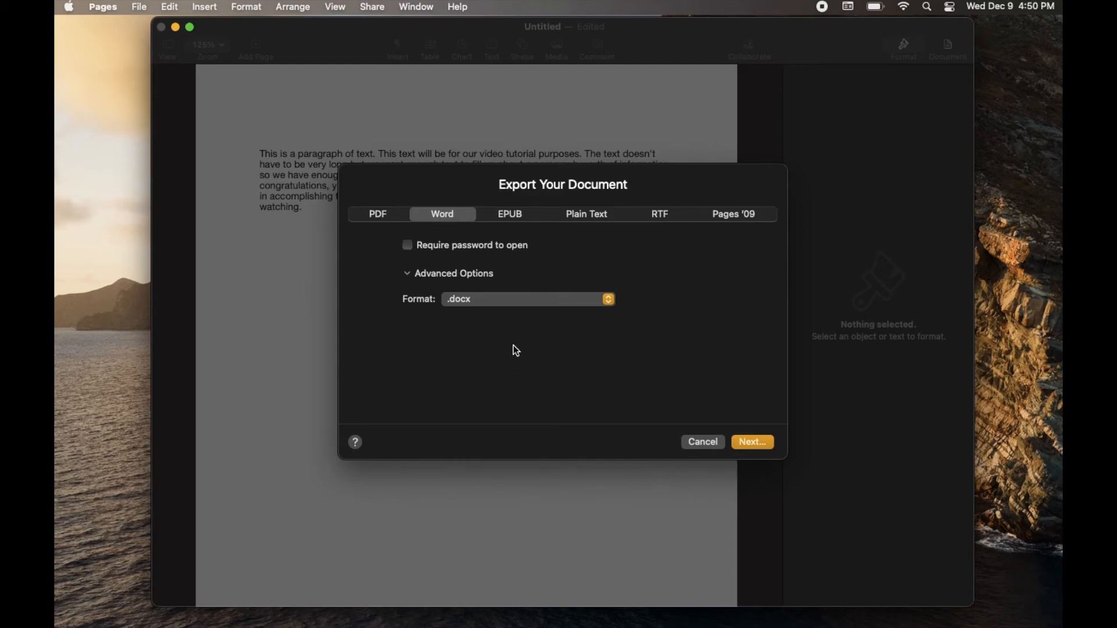
{"action": "mouse_move", "coordinate": [317, 233]}
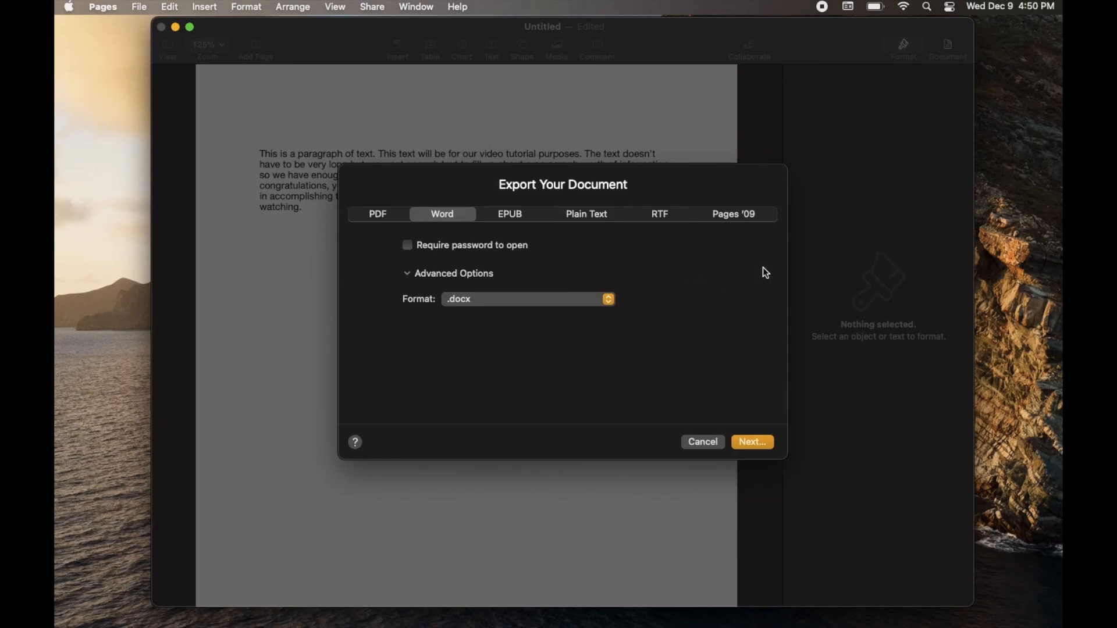
{"action": "mouse_move", "coordinate": [797, 238]}
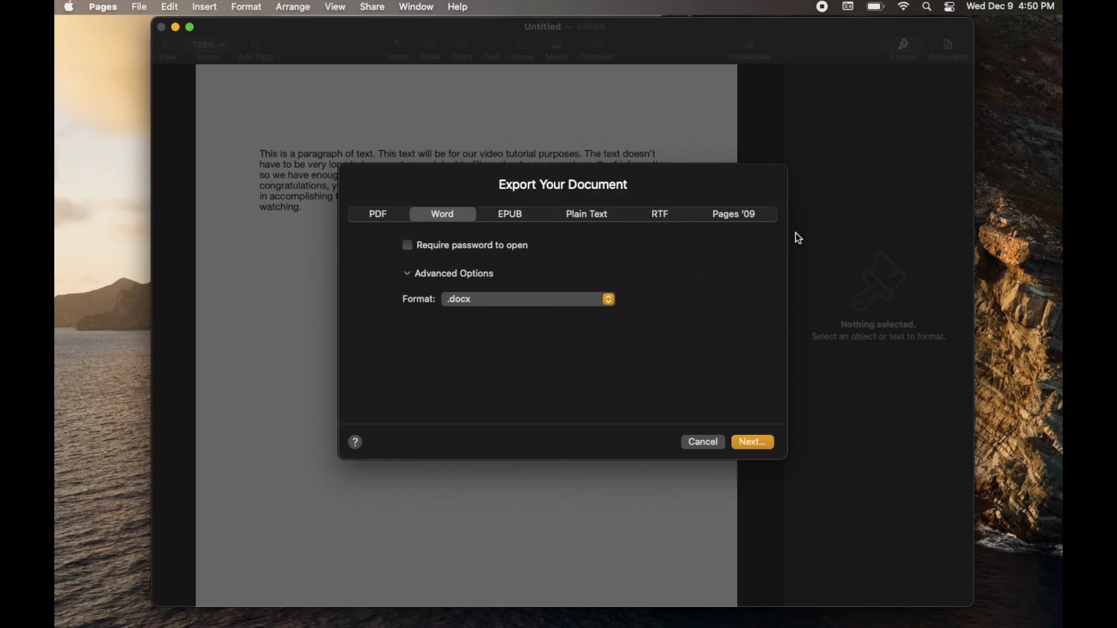
{"action": "mouse_move", "coordinate": [814, 176]}
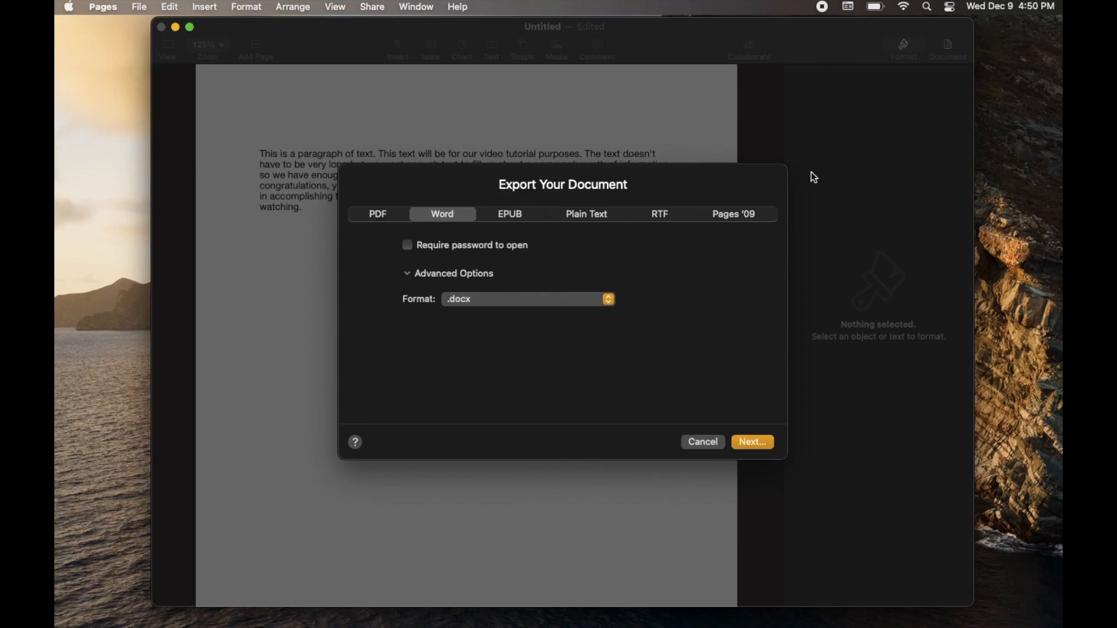
{"action": "mouse_move", "coordinate": [852, 177]}
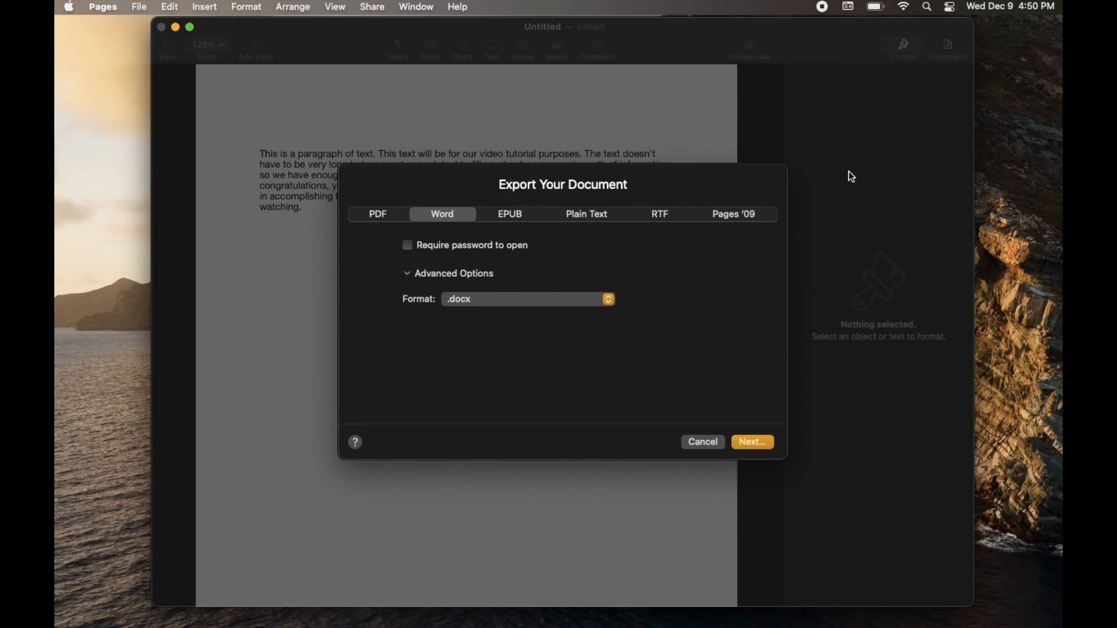